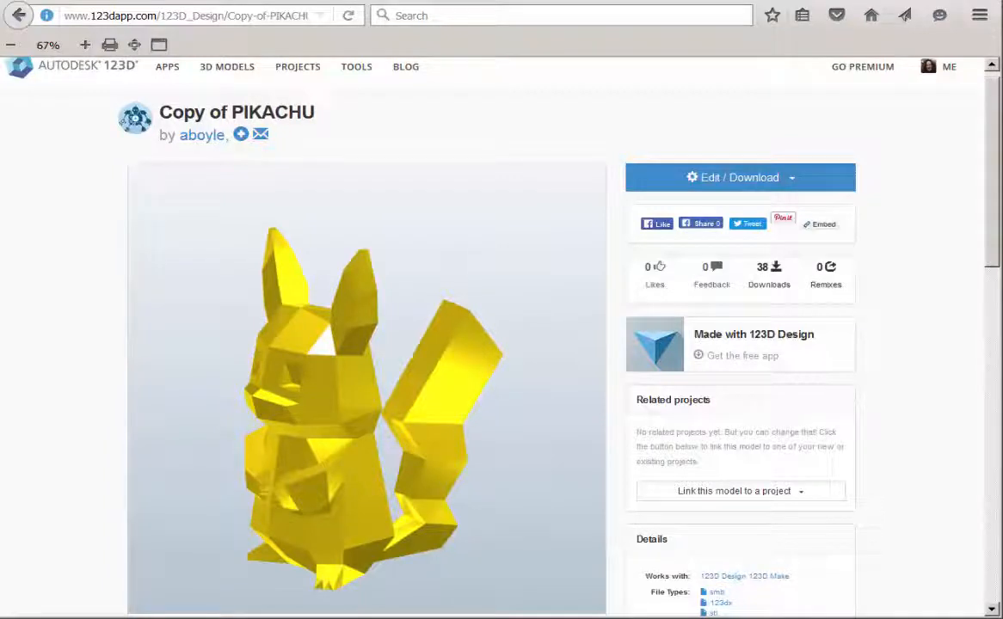
- Open the Copy of PIKACHU low-poly model from its project page in 123D Design
left_click(739, 177)
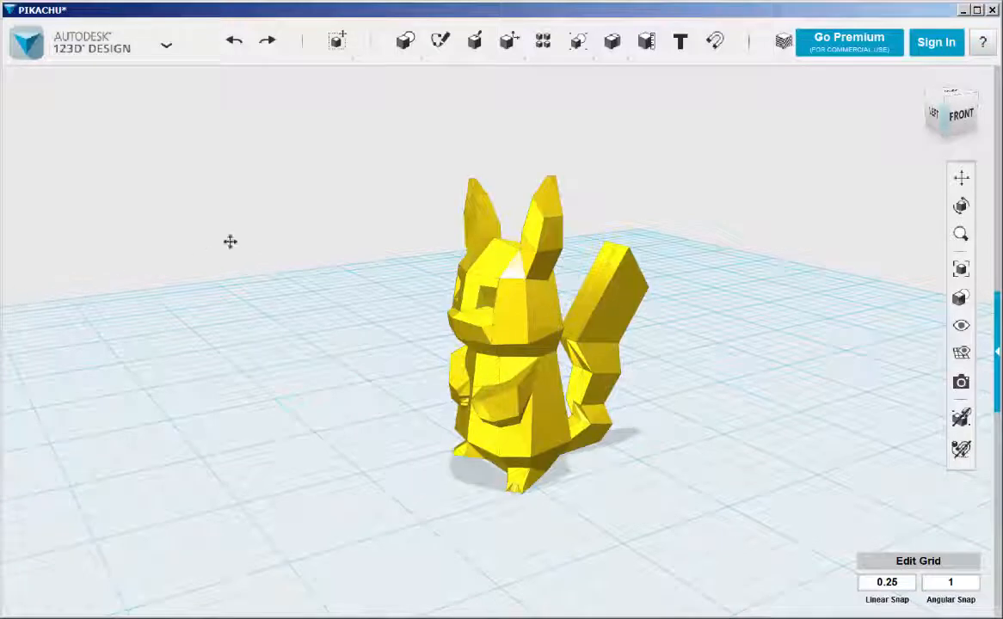
- Place a hemisphere of radius 15 to the left of Pikachu
left_click(405, 41)
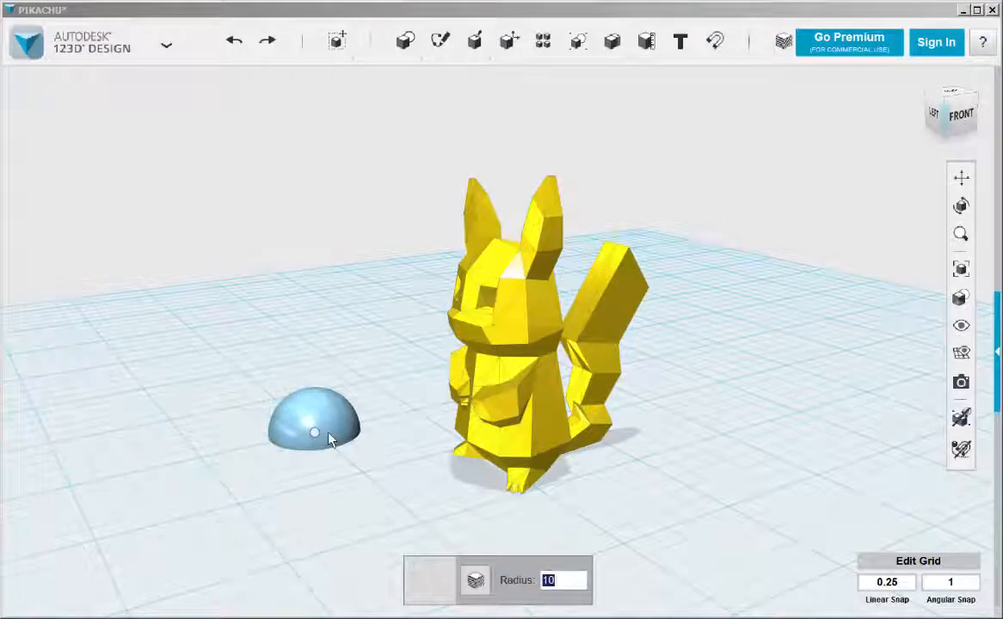
type("15")
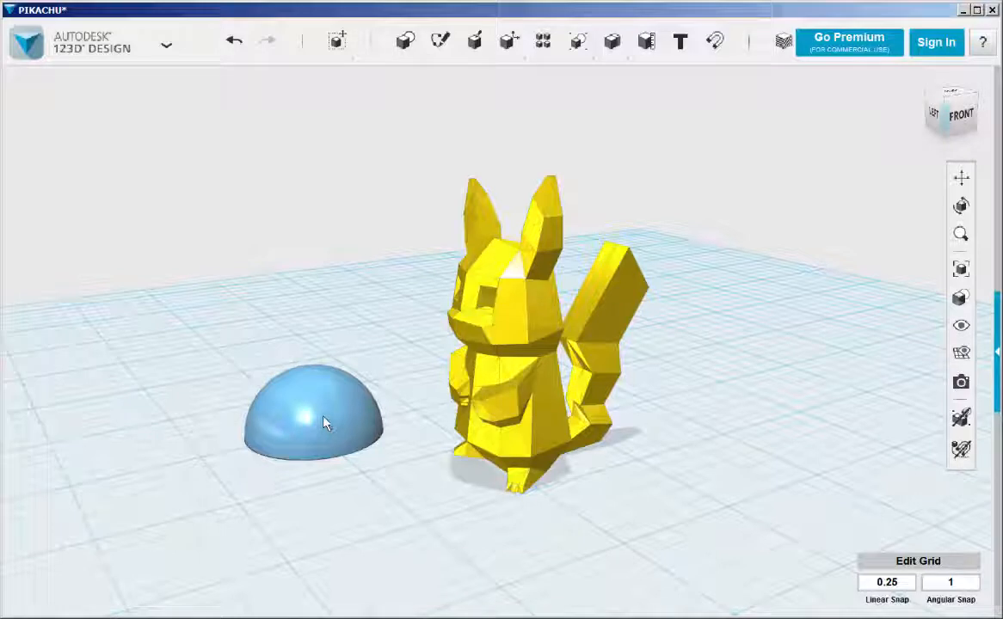
left_click(314, 417)
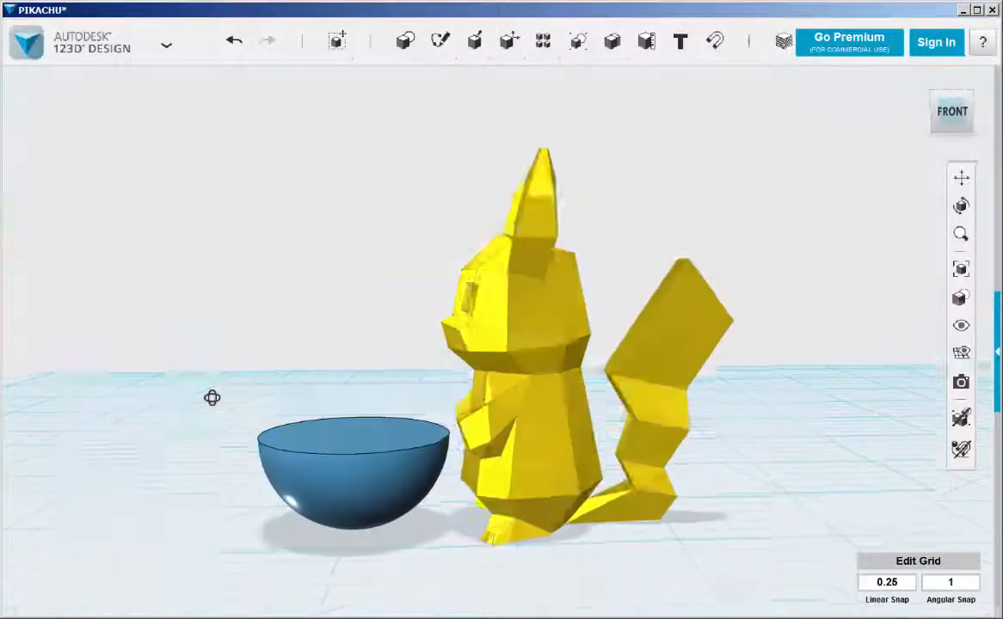
- Add a box left of the hemisphere and switch the view to orthographic projection
left_click_drag(213, 397, 385, 299)
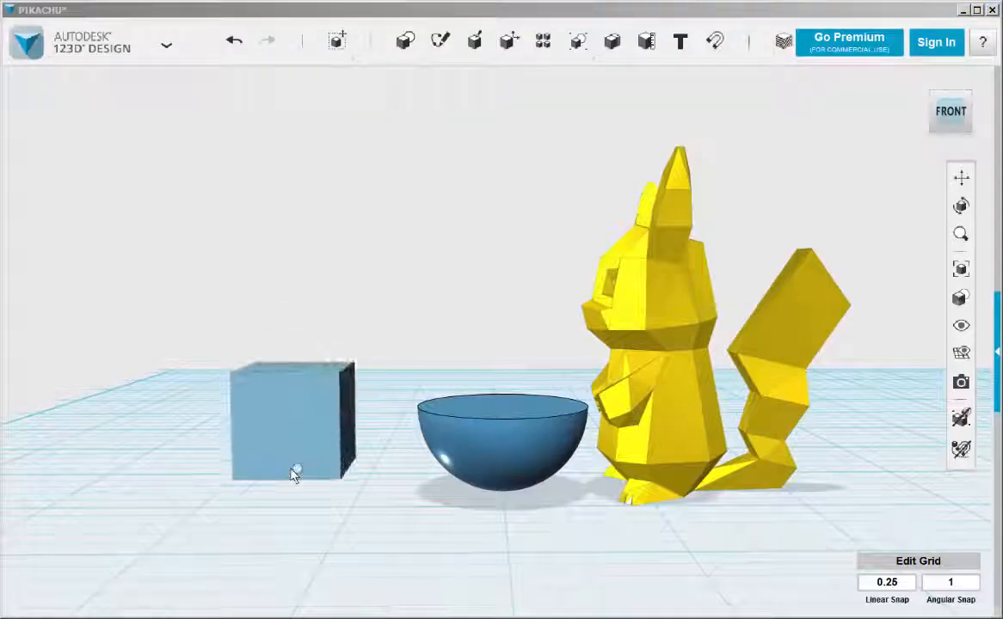
left_click(293, 430)
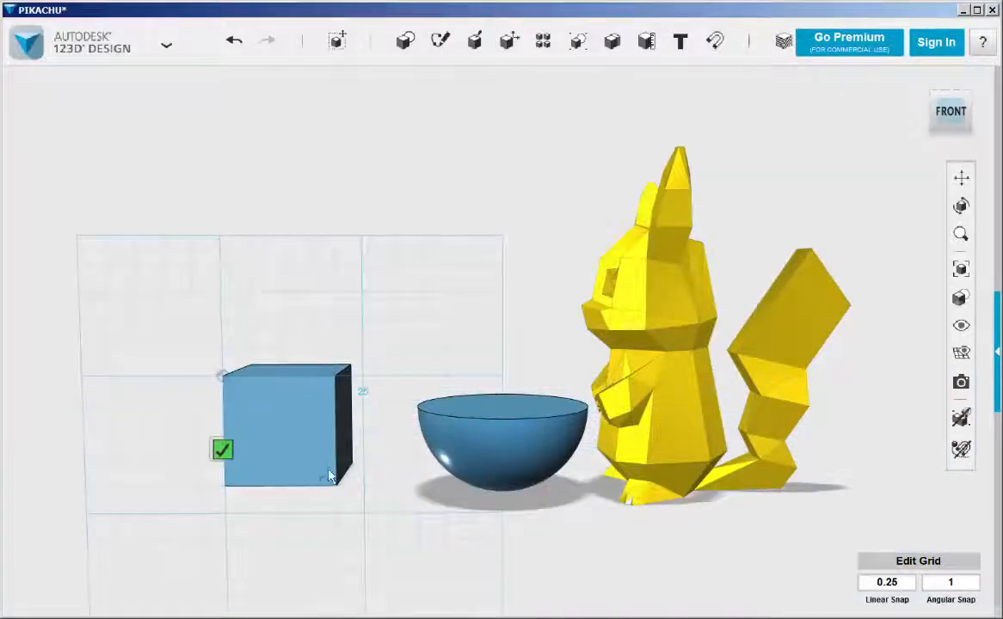
left_click(222, 450)
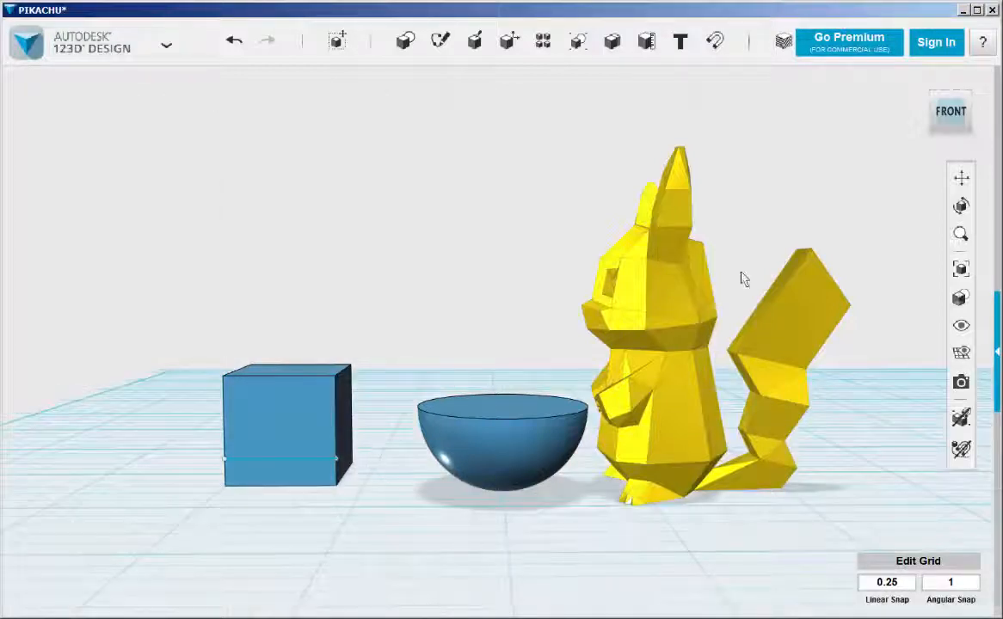
left_click(951, 111)
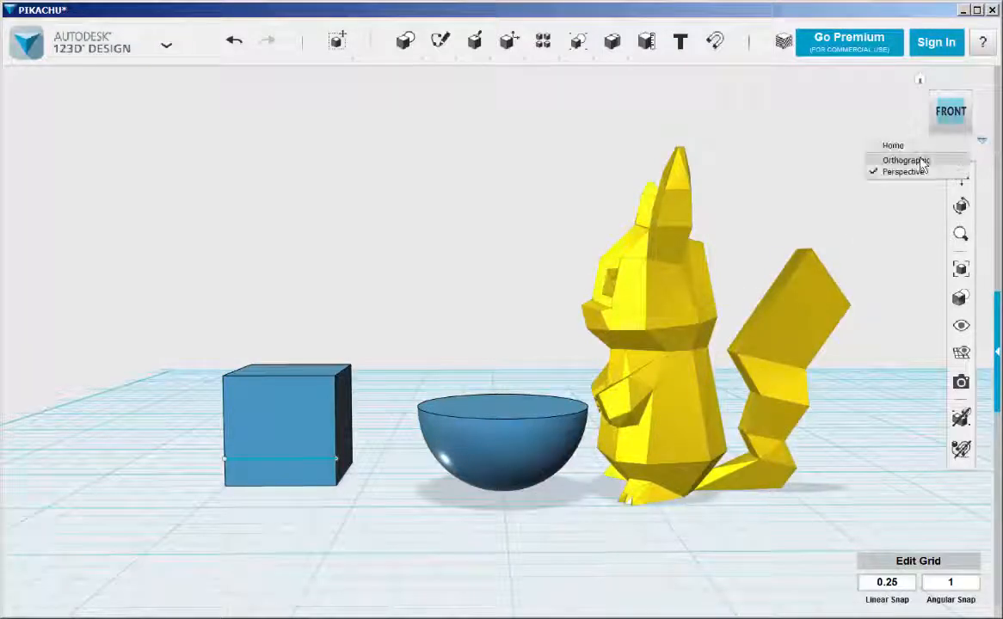
left_click(905, 160)
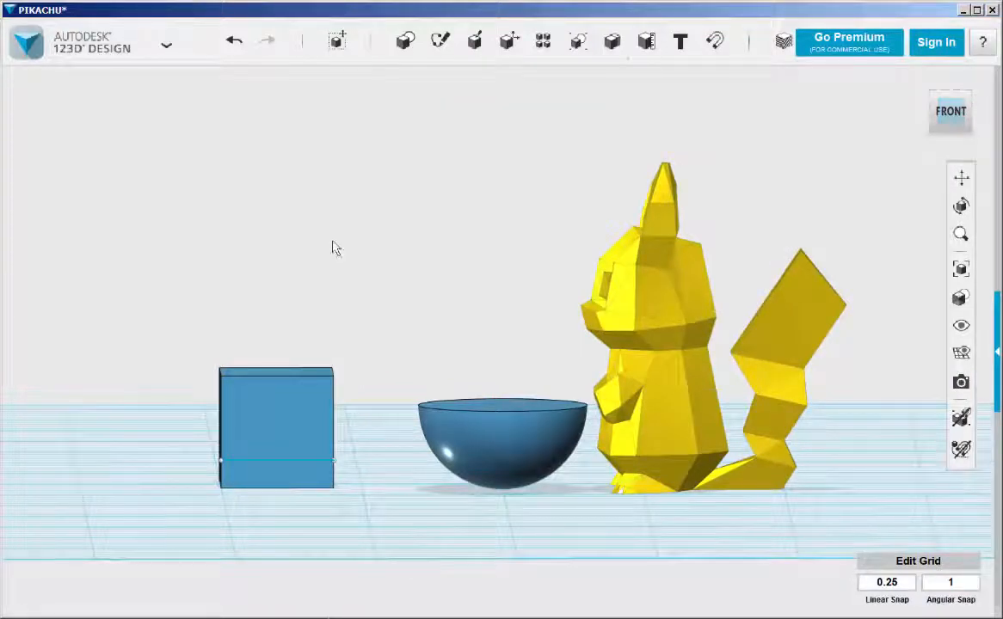
- Split the hemisphere with the box and move the trimmed bowl 5 mm down
left_click(475, 40)
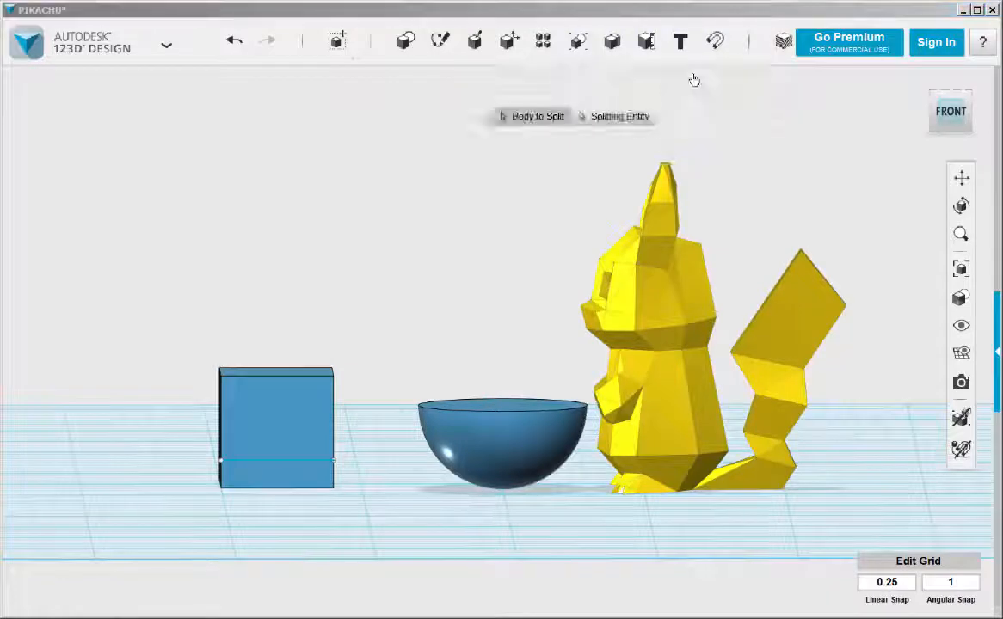
left_click(501, 430)
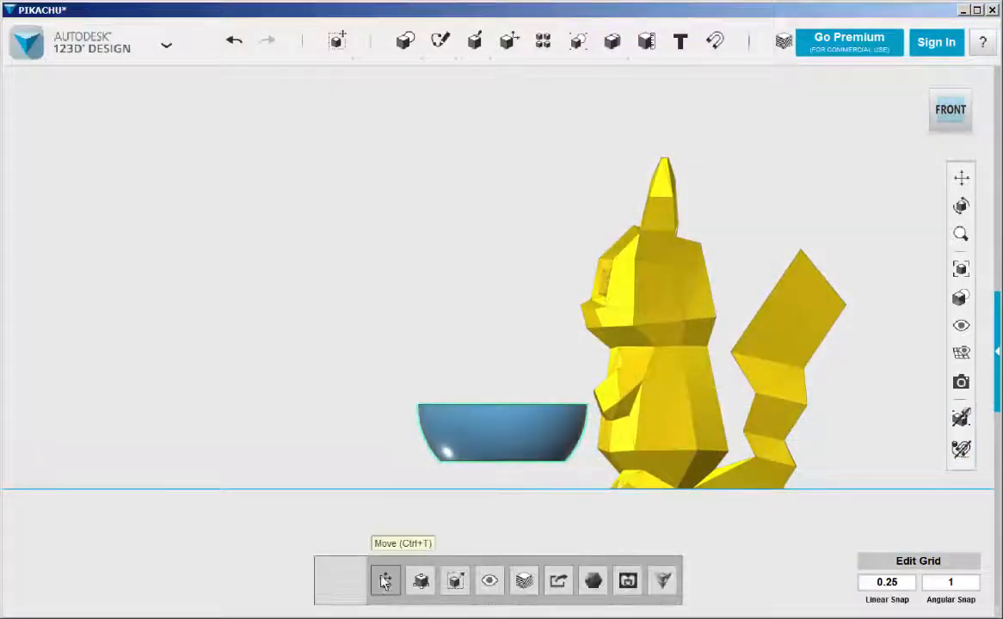
left_click(386, 581)
type("-5")
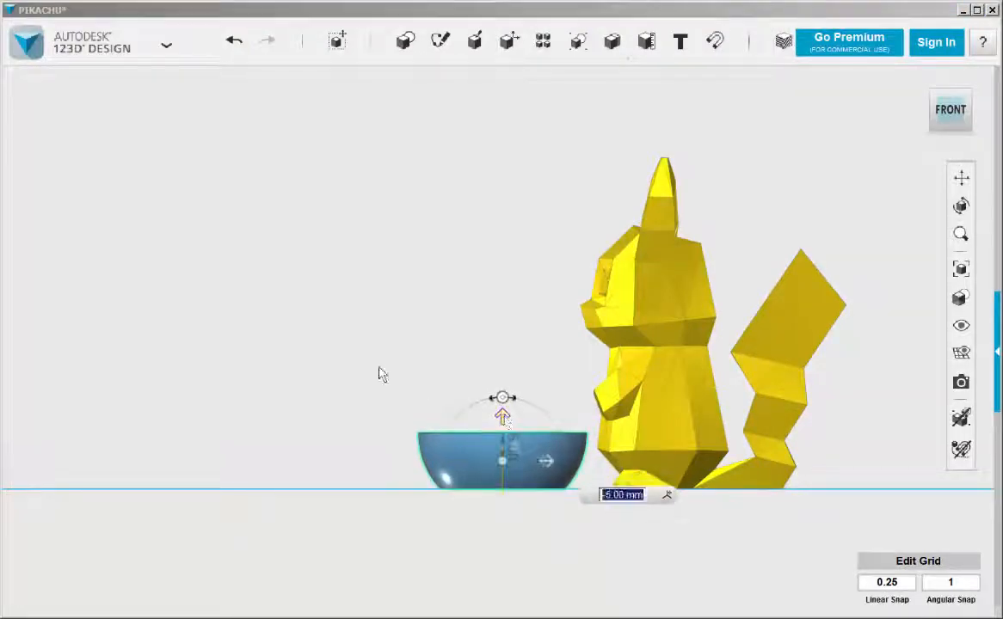
left_click_drag(383, 374, 360, 484)
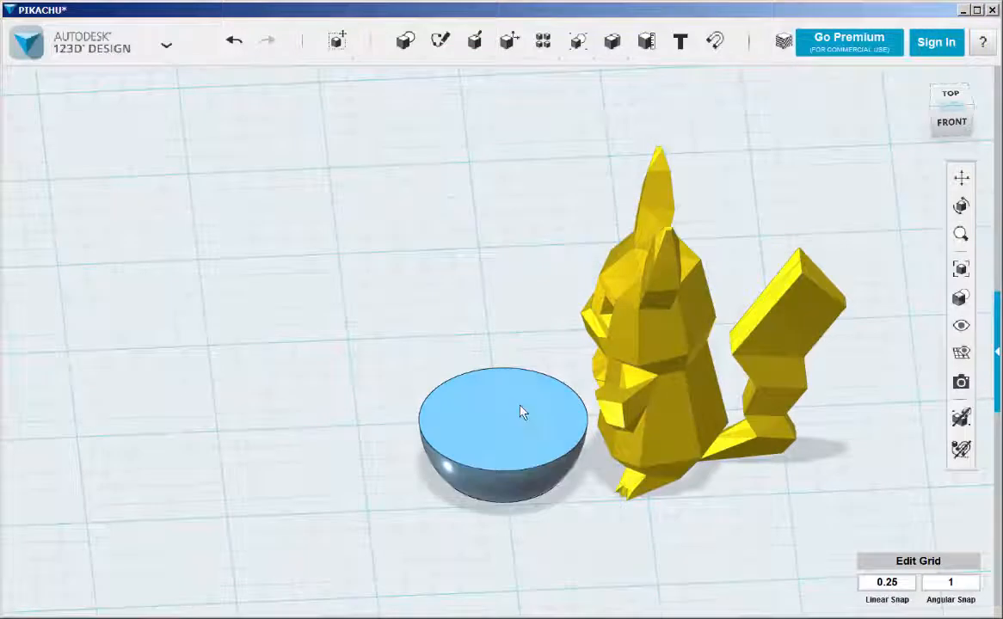
- Shell the bowl from its flat top face and shift it closer to Pikachu
left_click(503, 413)
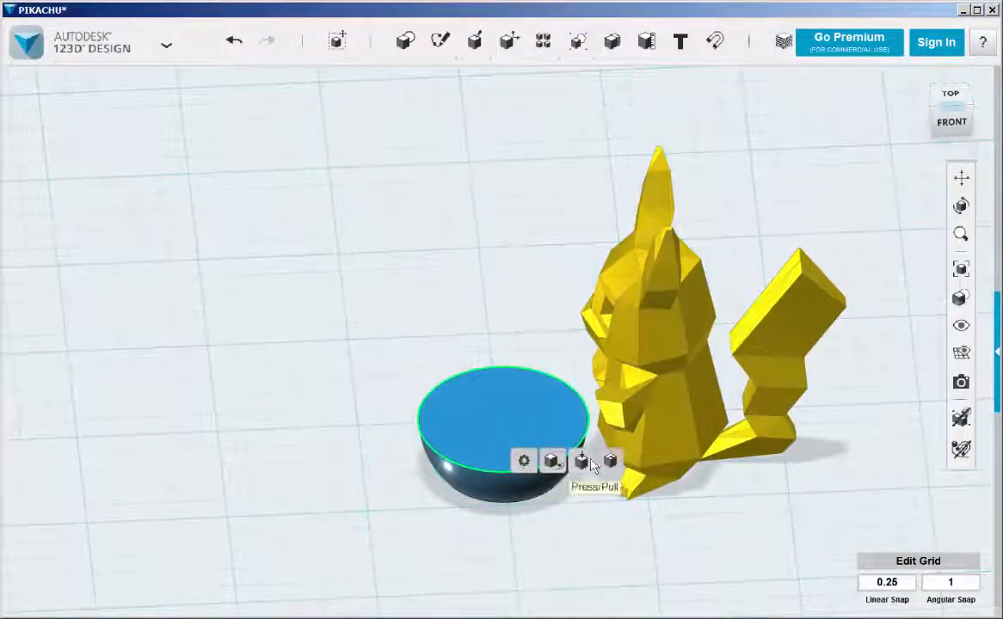
left_click(582, 461)
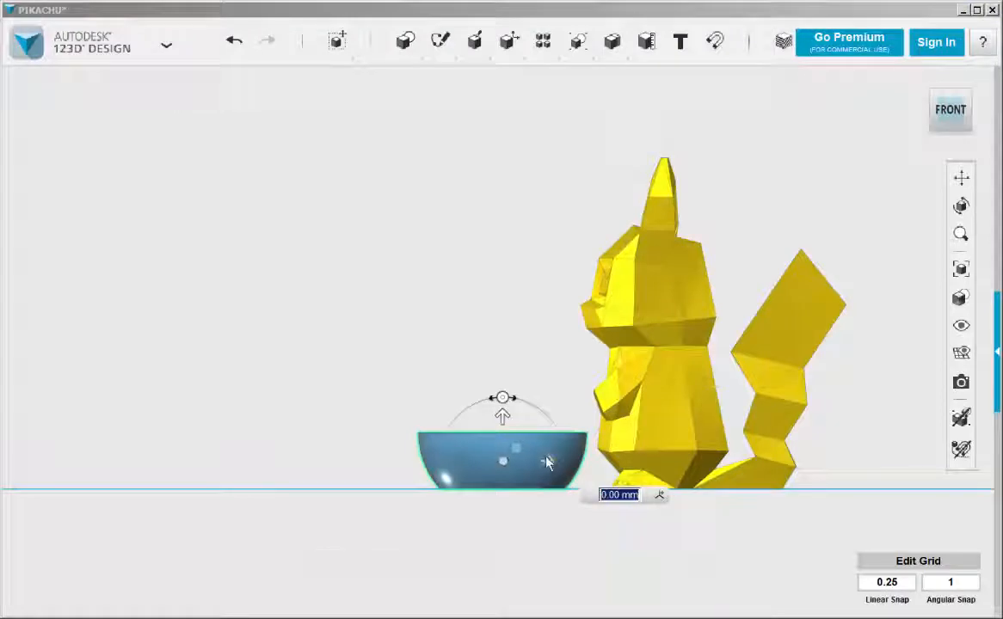
left_click_drag(547, 462, 591, 463)
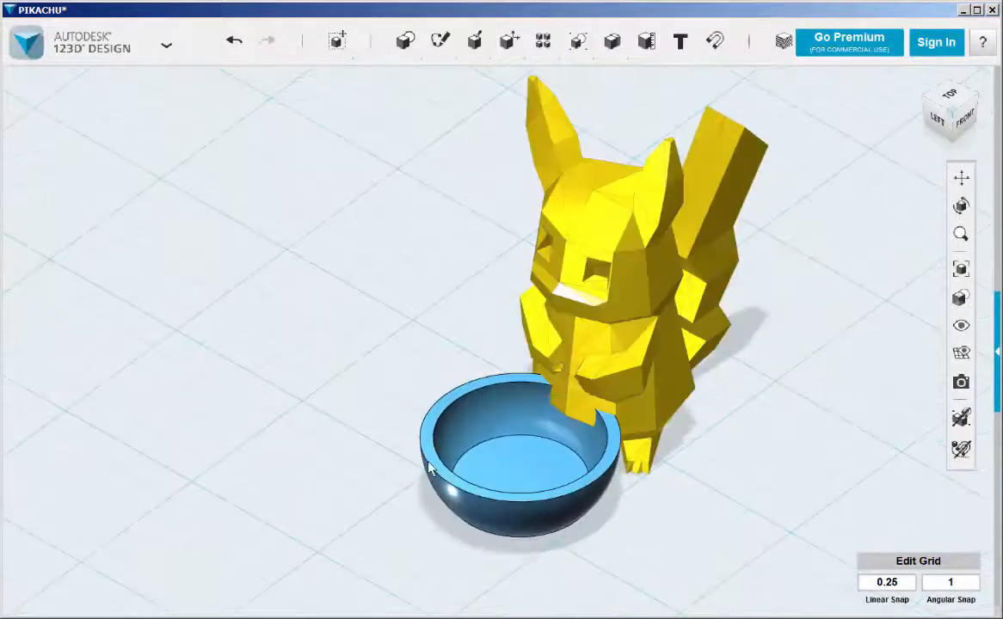
left_click(516, 447)
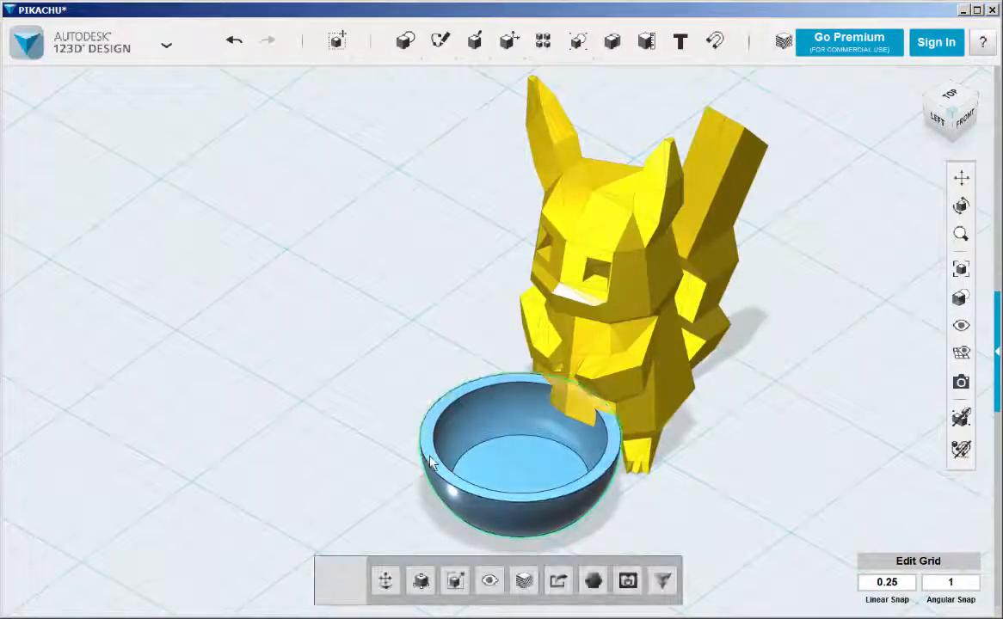
left_click(438, 439)
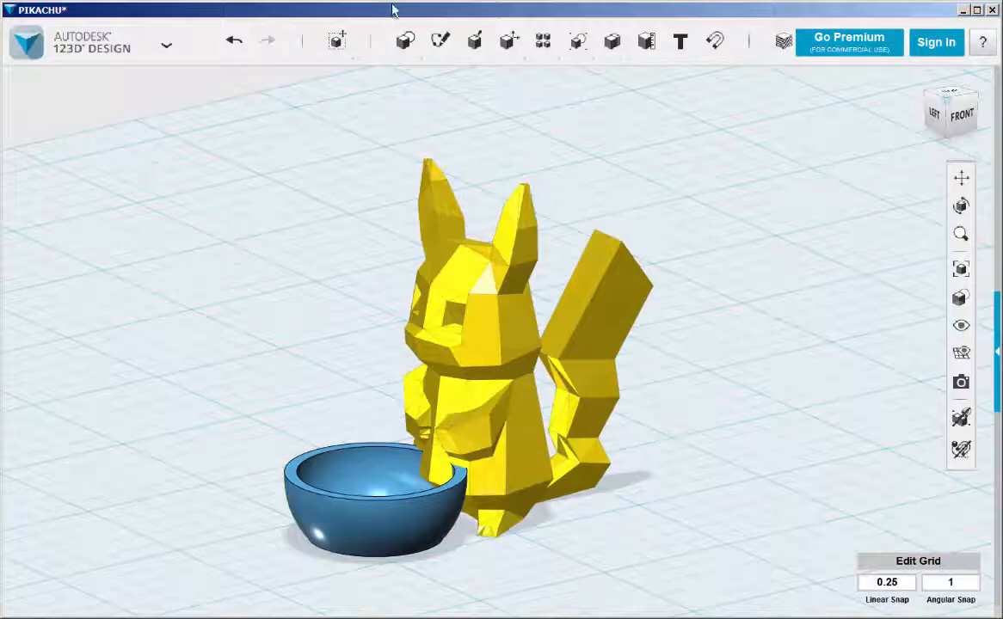
- Drop a small cylinder on the grid and rotate it up onto its edge
left_click(440, 41)
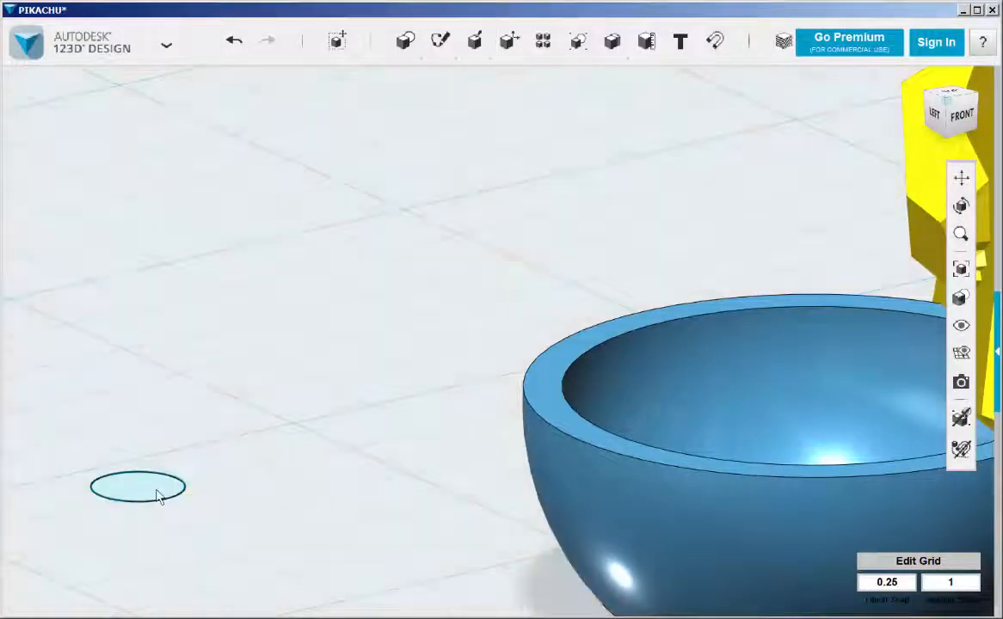
left_click(138, 487)
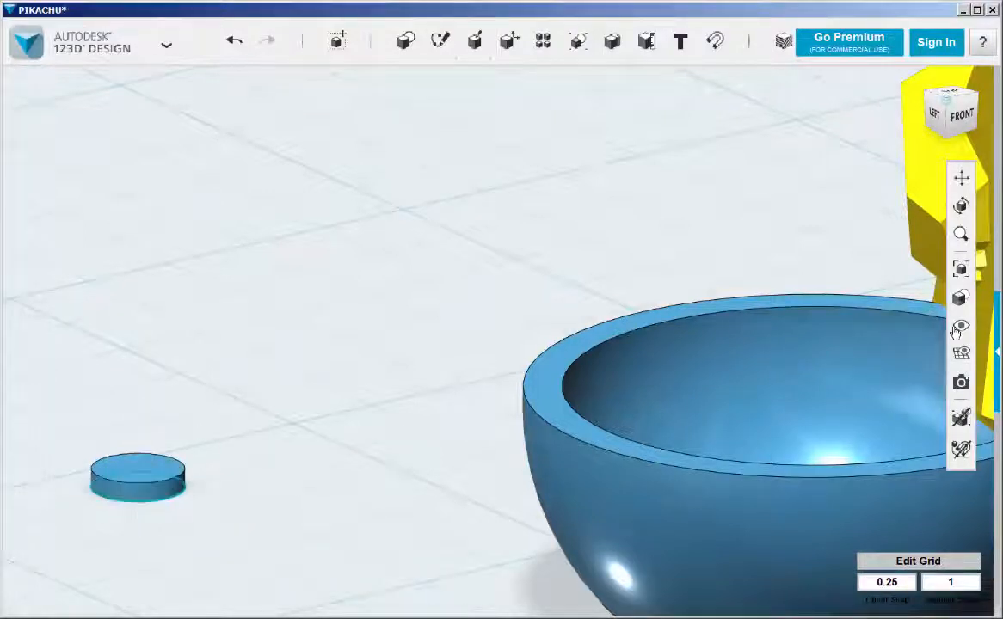
left_click(138, 475)
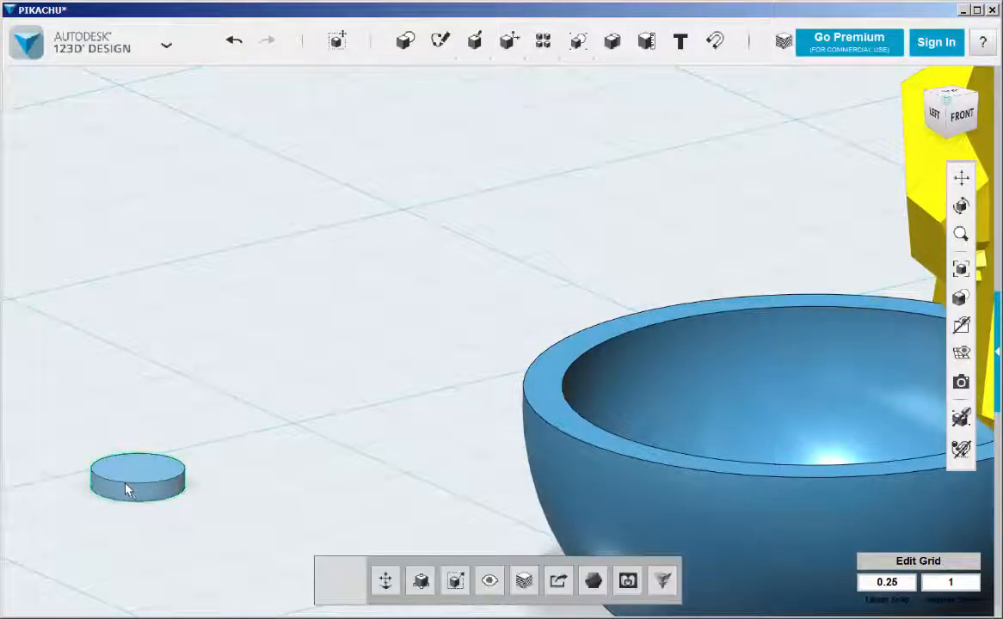
left_click(138, 476)
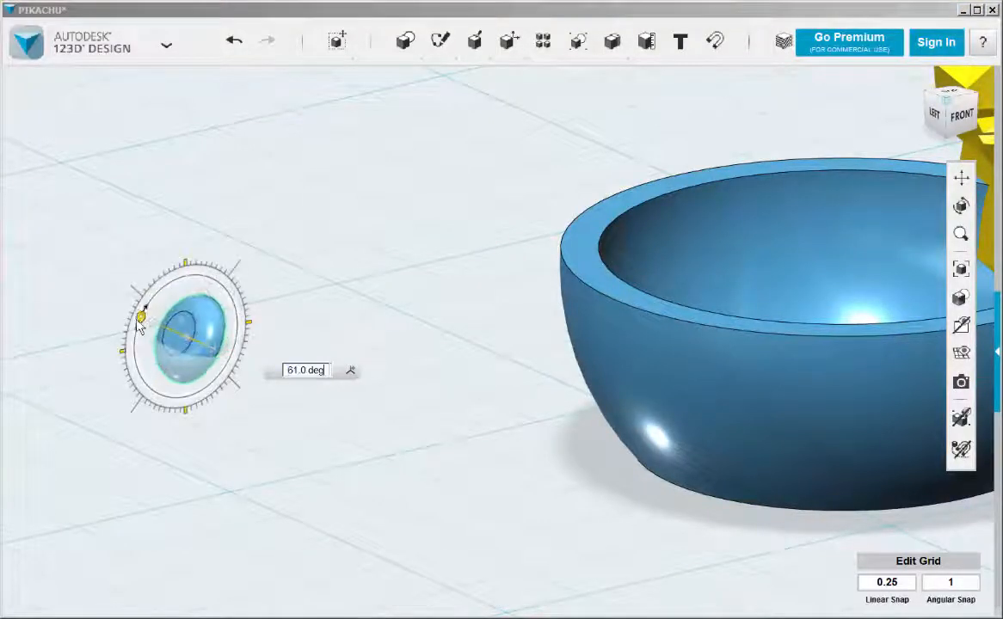
left_click_drag(140, 312, 125, 361)
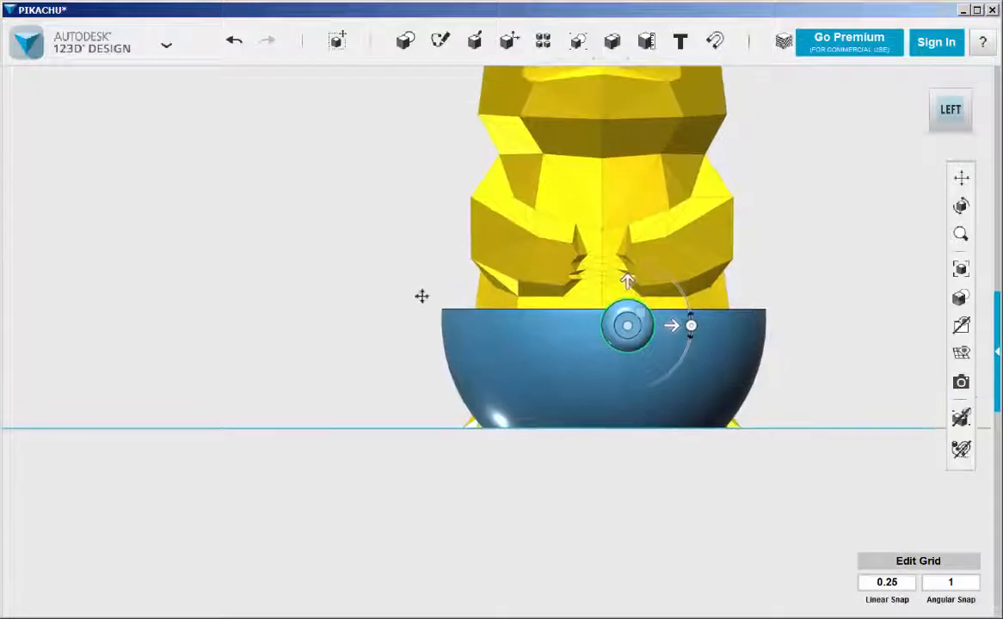
- Slide the cylinder button against the bowl's rim and orbit back to a three-quarter view
left_click_drag(691, 325, 596, 348)
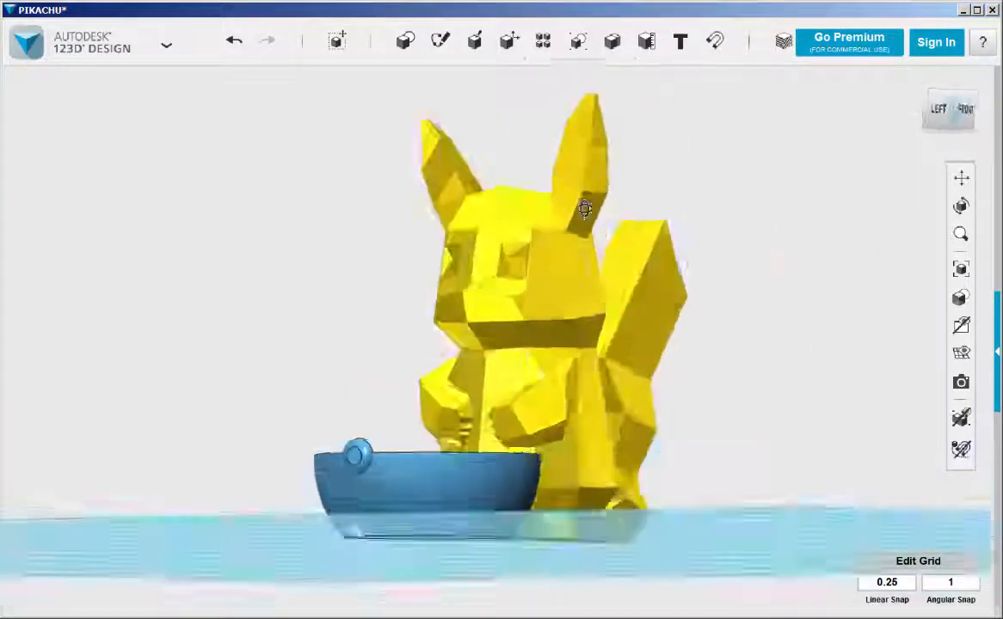
left_click_drag(585, 208, 413, 195)
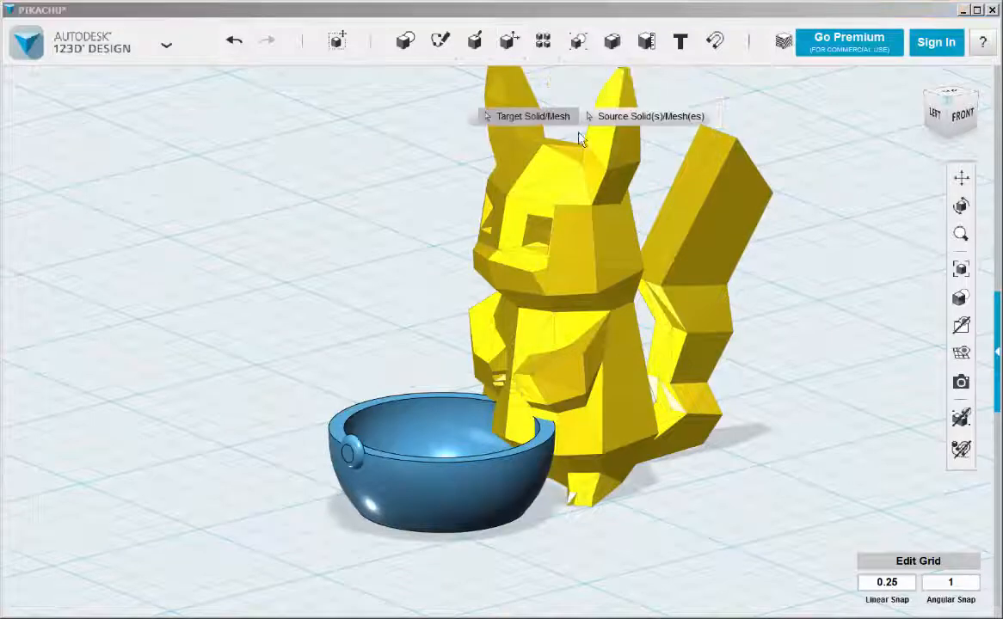
- Merge the bowl and button into Pikachu and send the result to Meshmixer
left_click(589, 258)
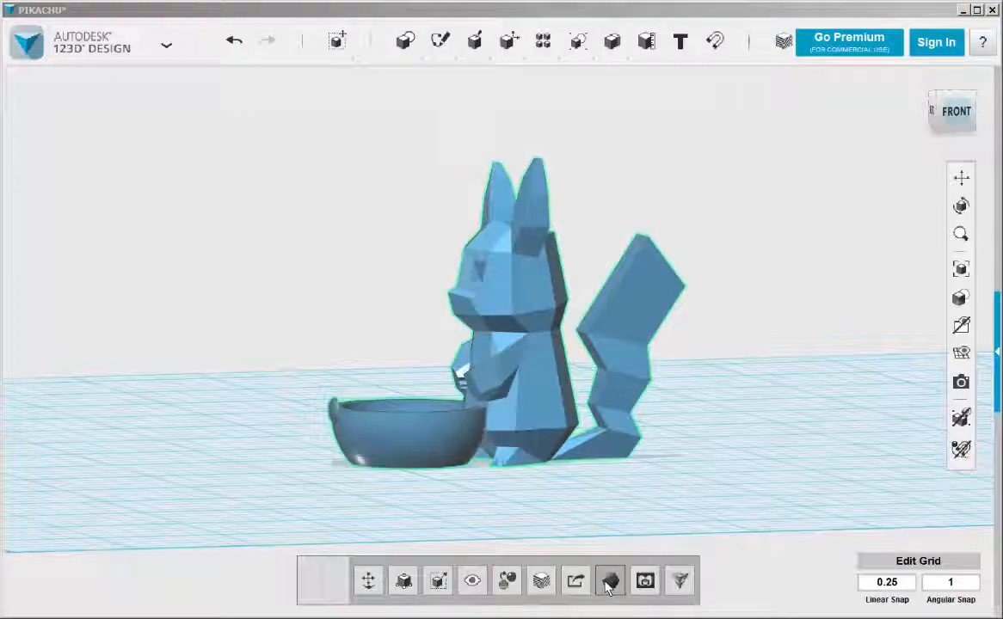
left_click(609, 580)
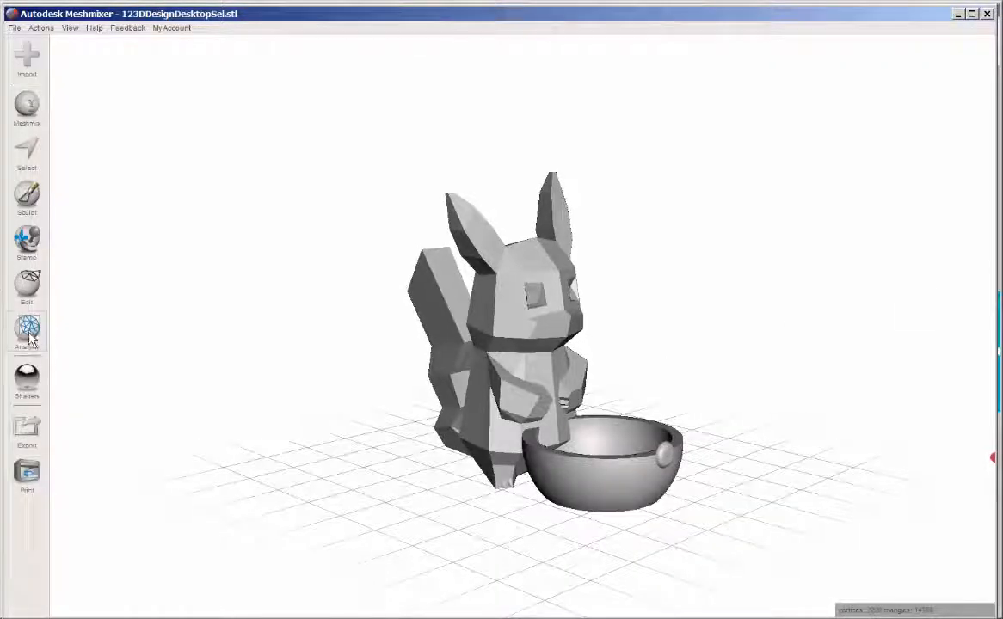
- Run the Stability analysis for volume, surface area and centre of mass, then close it
left_click(27, 331)
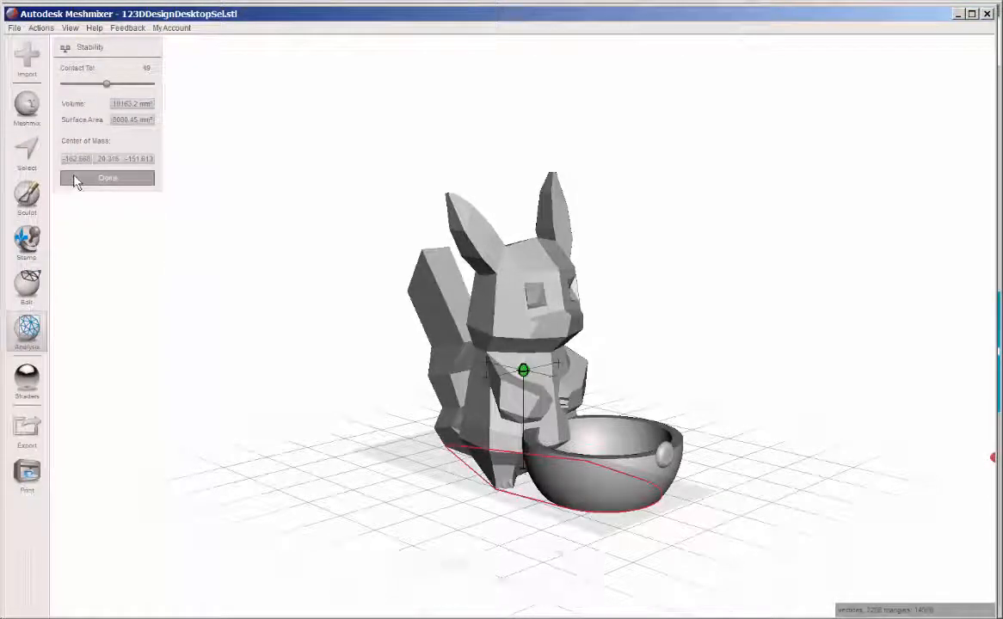
left_click(106, 178)
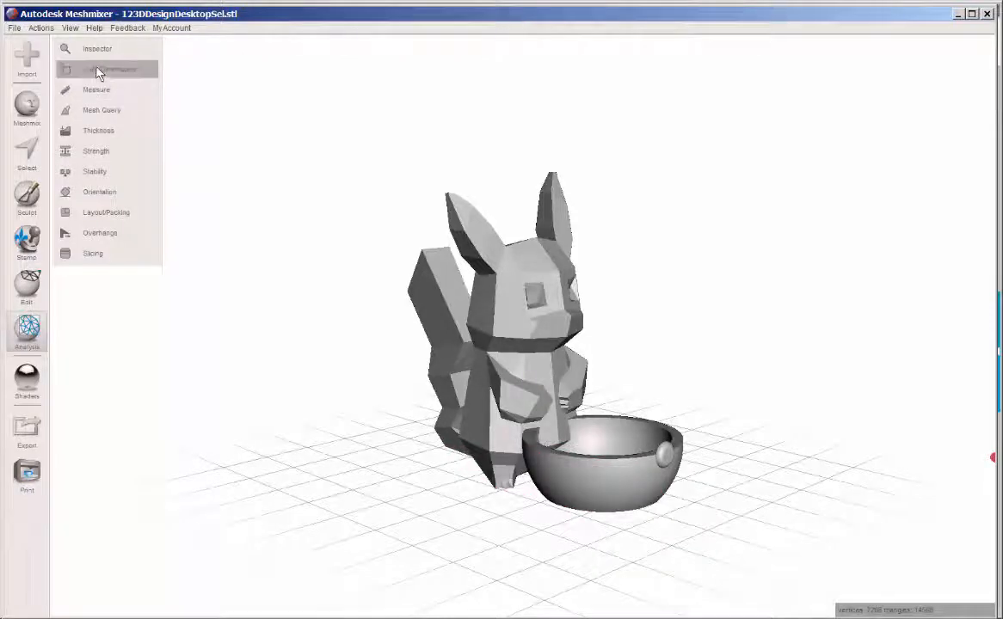
left_click(105, 69)
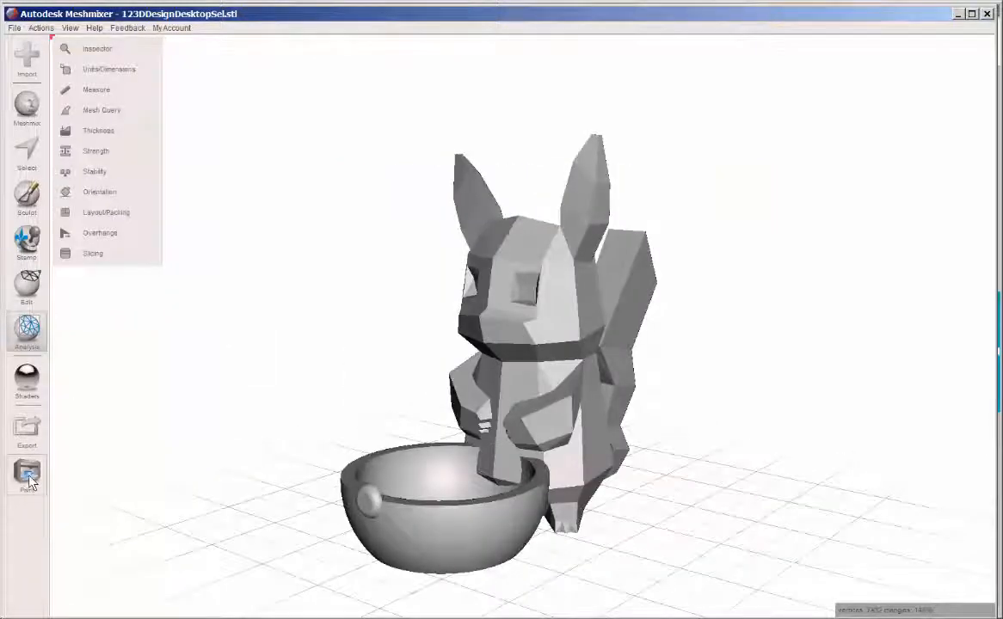
- Send the model to MakerBot Desktop for the Replicator 2, accepting scale-to-fit
left_click(27, 475)
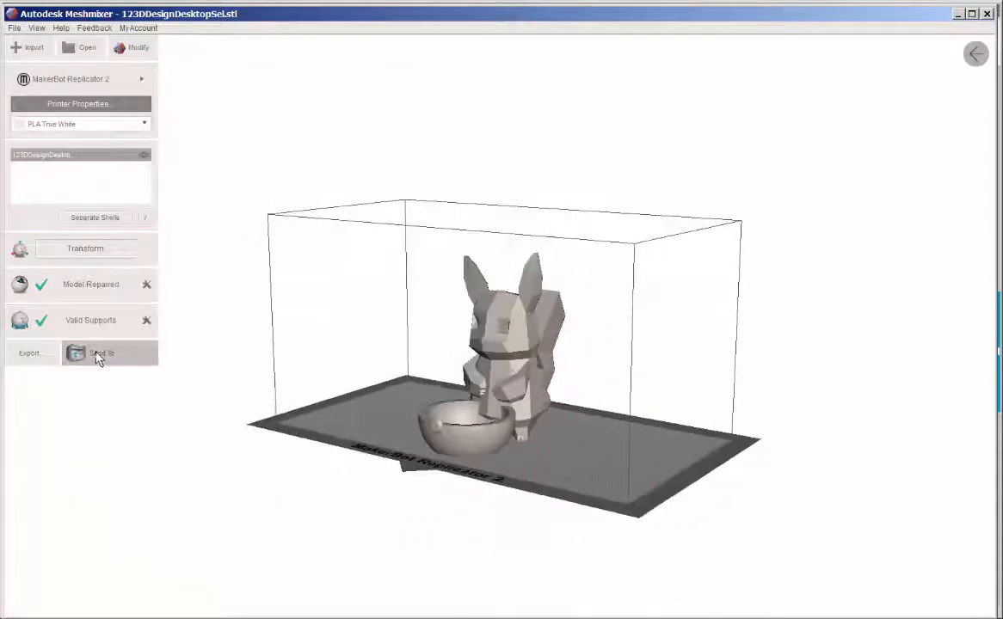
left_click(101, 352)
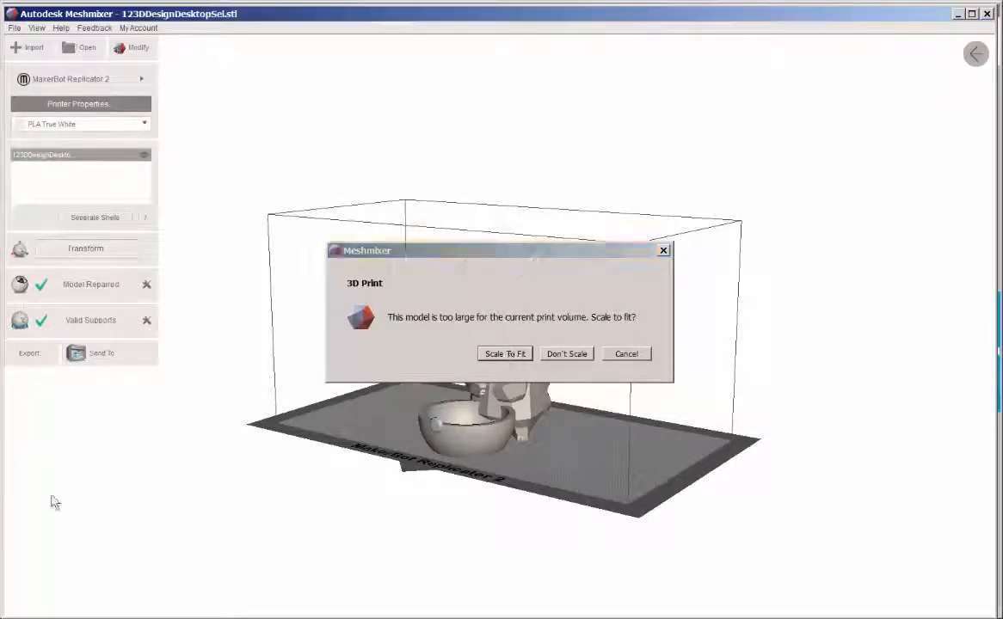
left_click(505, 354)
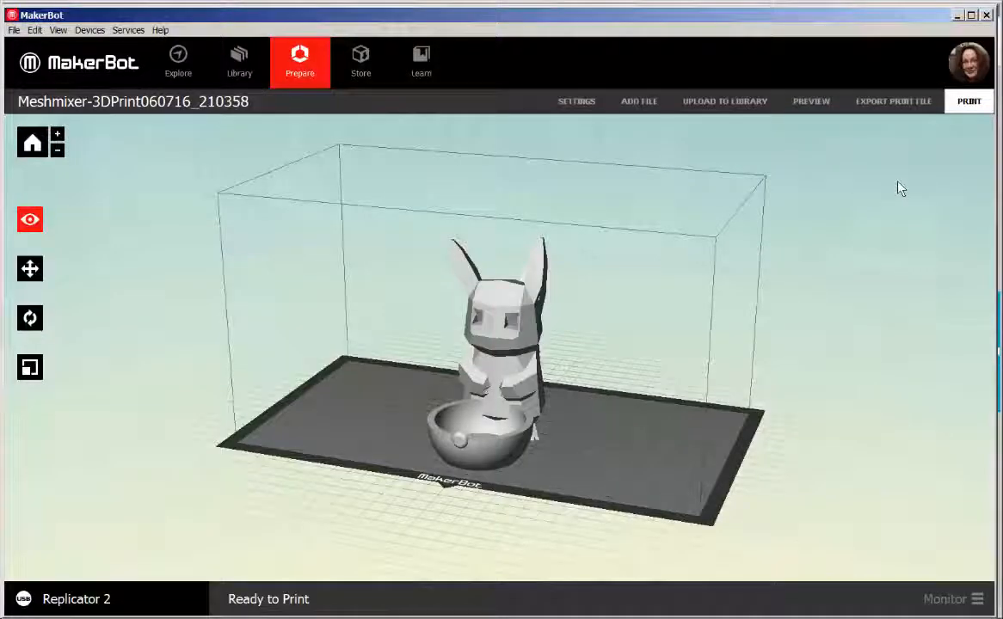
- Confirm MakerBot print settings: standard quality, supports on, 15% infill, 0.20 mm layers
left_click(575, 100)
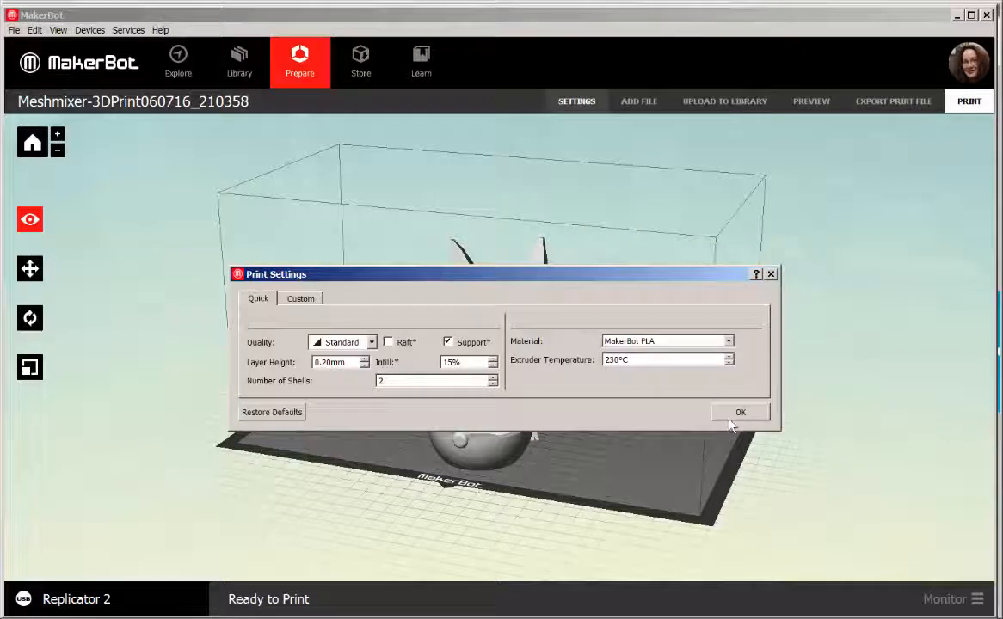
left_click(740, 412)
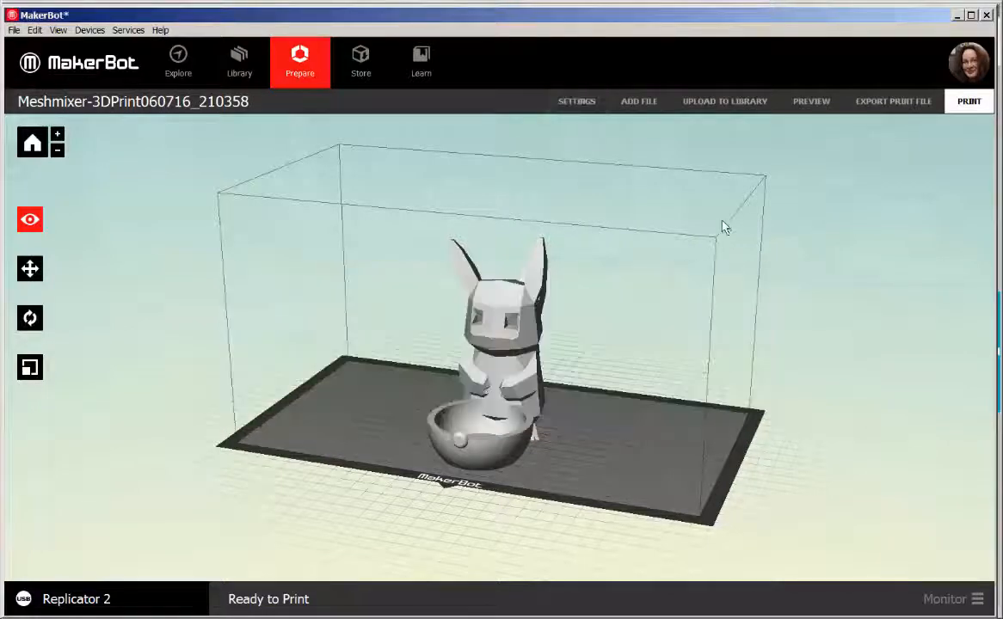